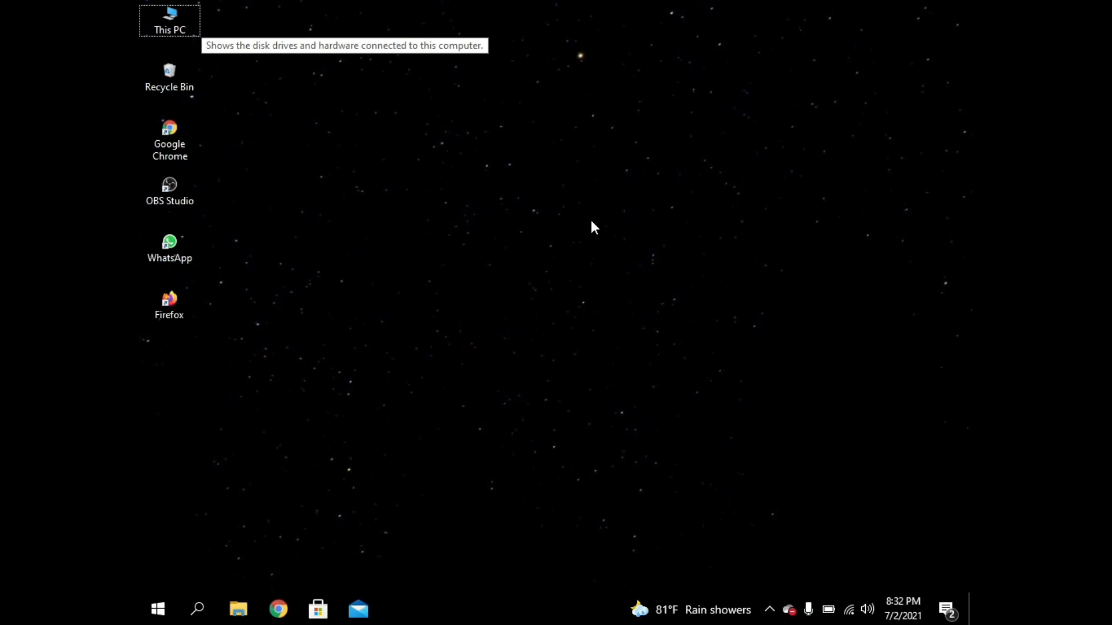
{"action": "mouse_move", "coordinate": [314, 577]}
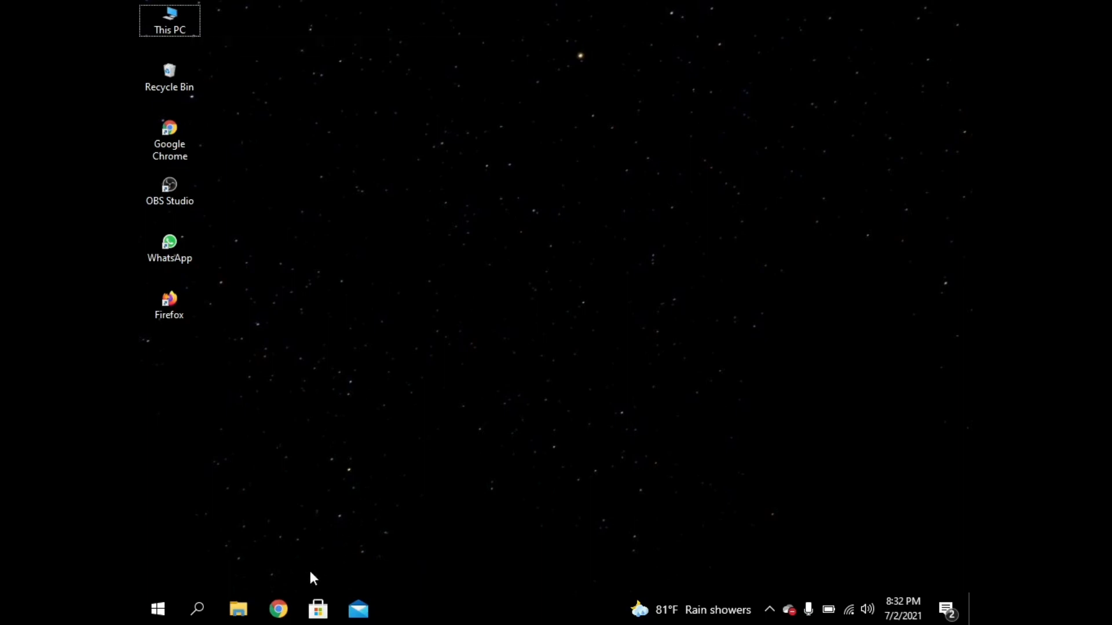
{"action": "mouse_move", "coordinate": [277, 609]}
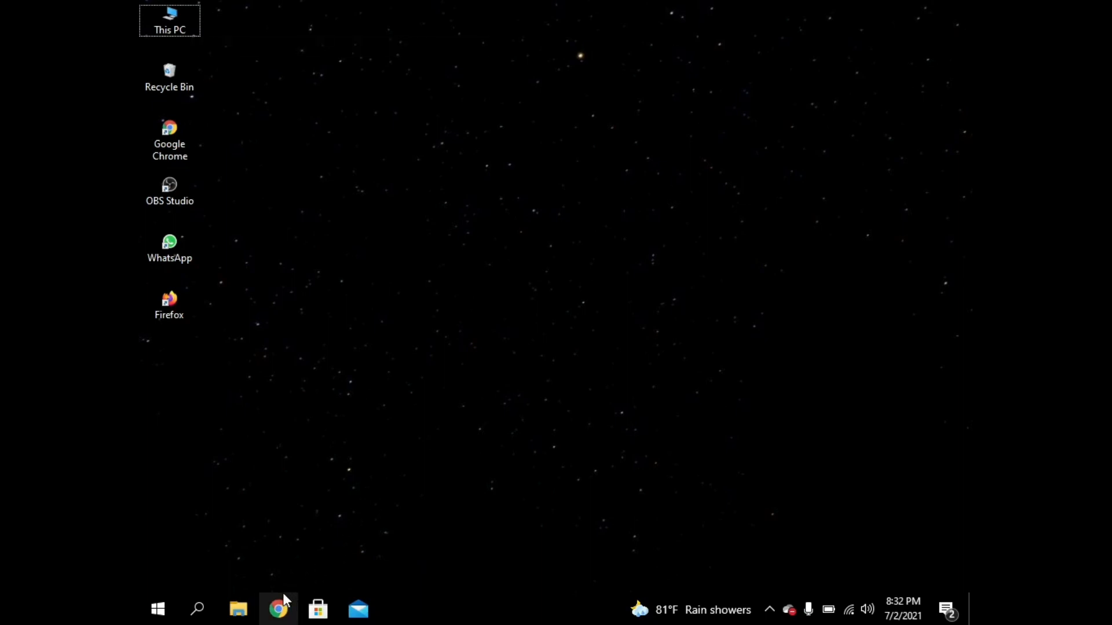
{"action": "mouse_move", "coordinate": [278, 609]}
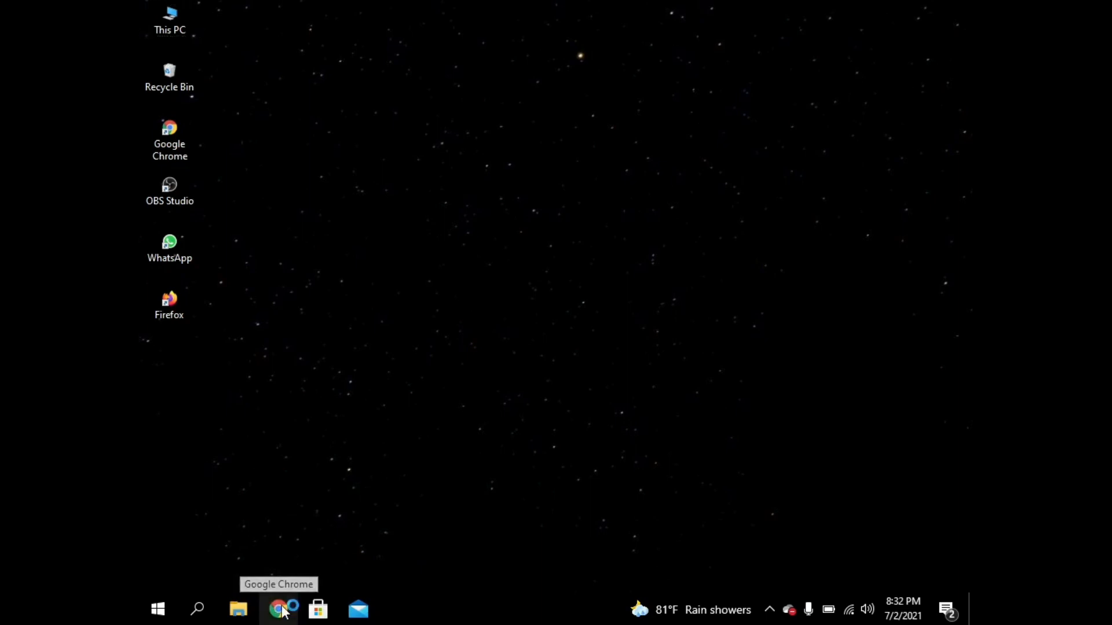
Launch Chrome and show the Google accounts panel from the new-tab avatar
{"action": "left_click", "coordinate": [279, 609]}
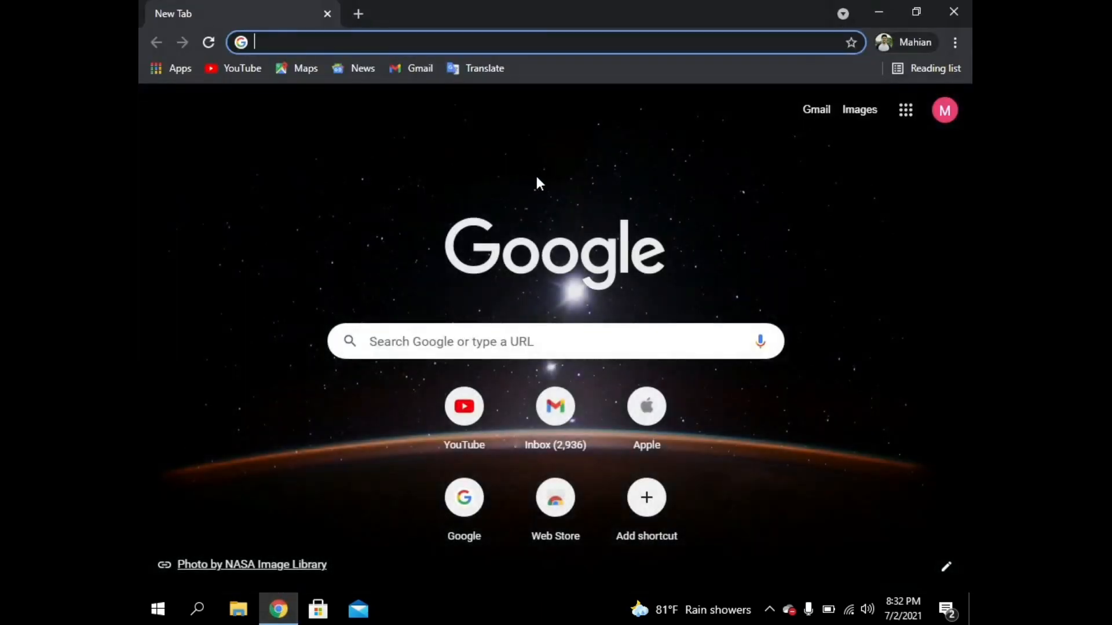
{"action": "mouse_move", "coordinate": [944, 109]}
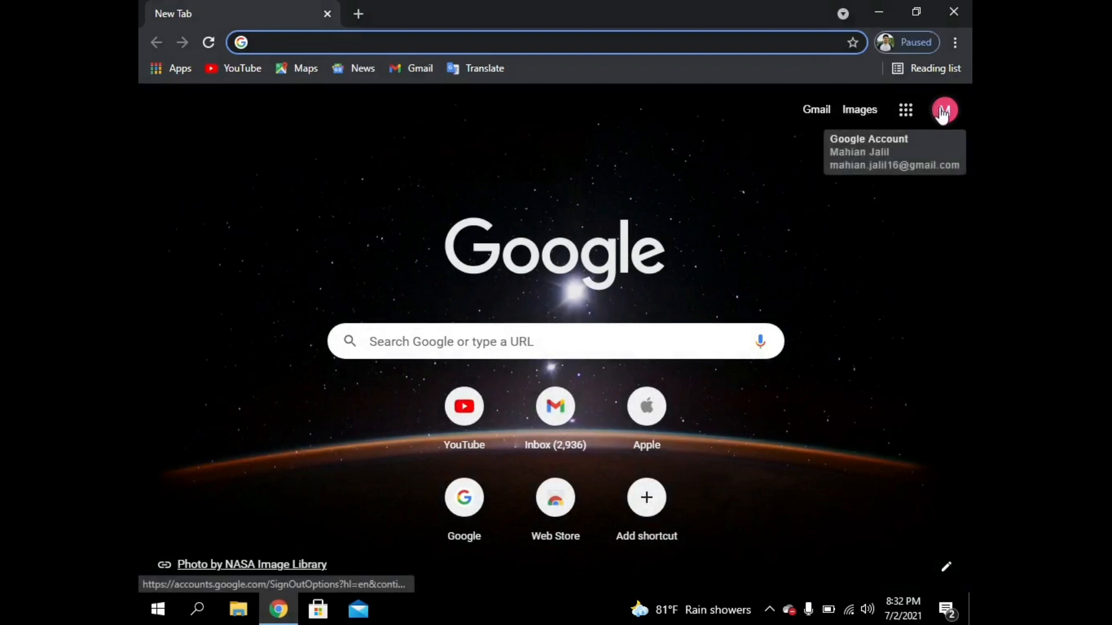
{"action": "left_click", "coordinate": [944, 110]}
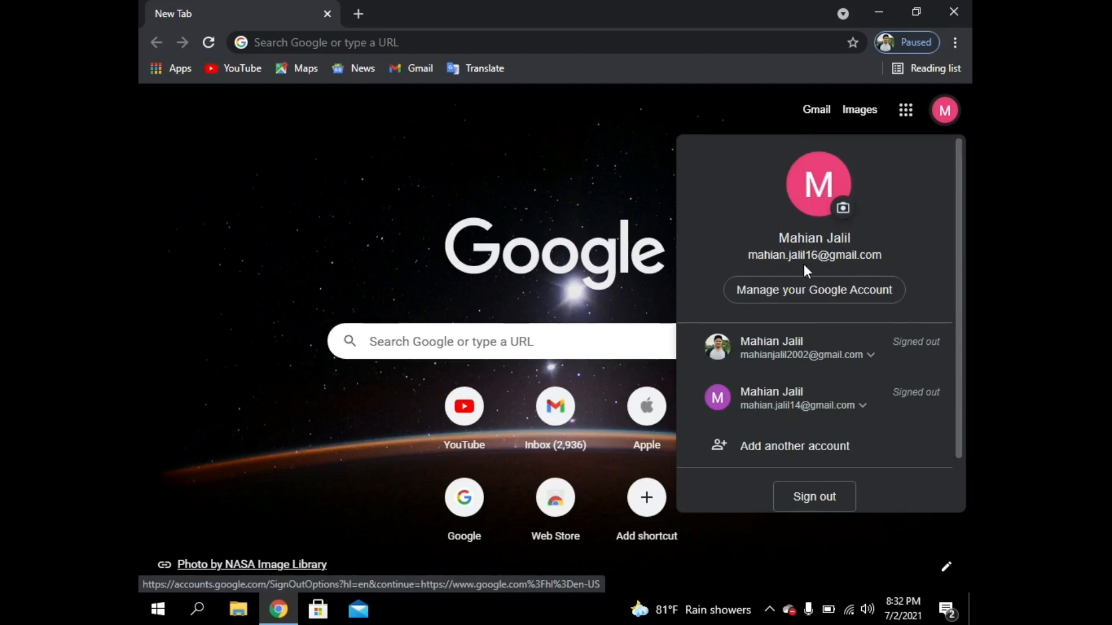
{"action": "mouse_move", "coordinate": [806, 268]}
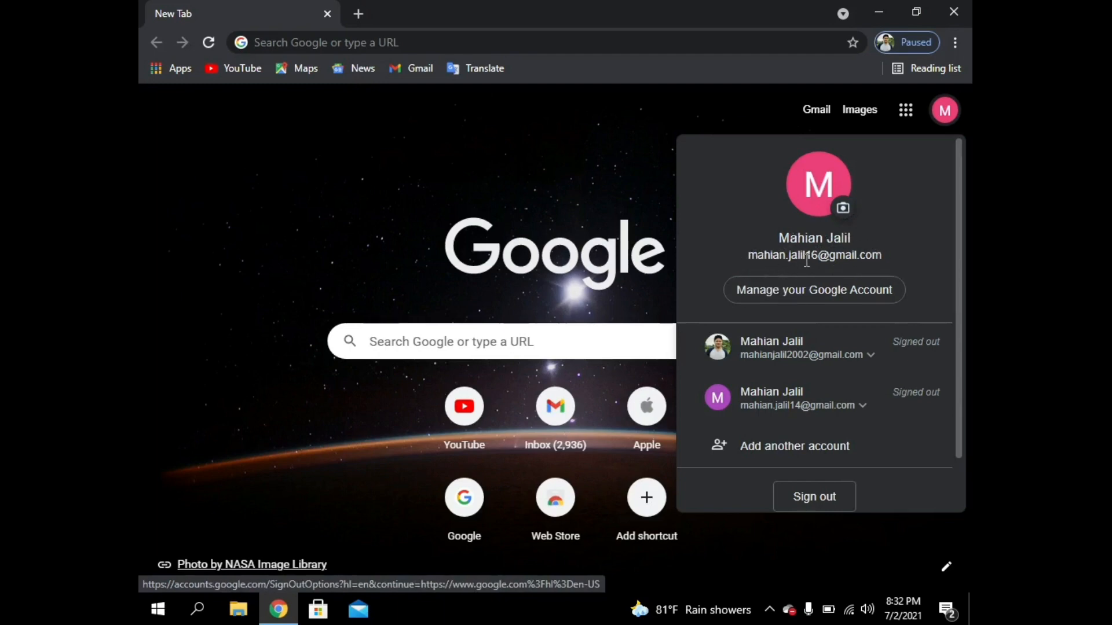
{"action": "mouse_move", "coordinate": [778, 274]}
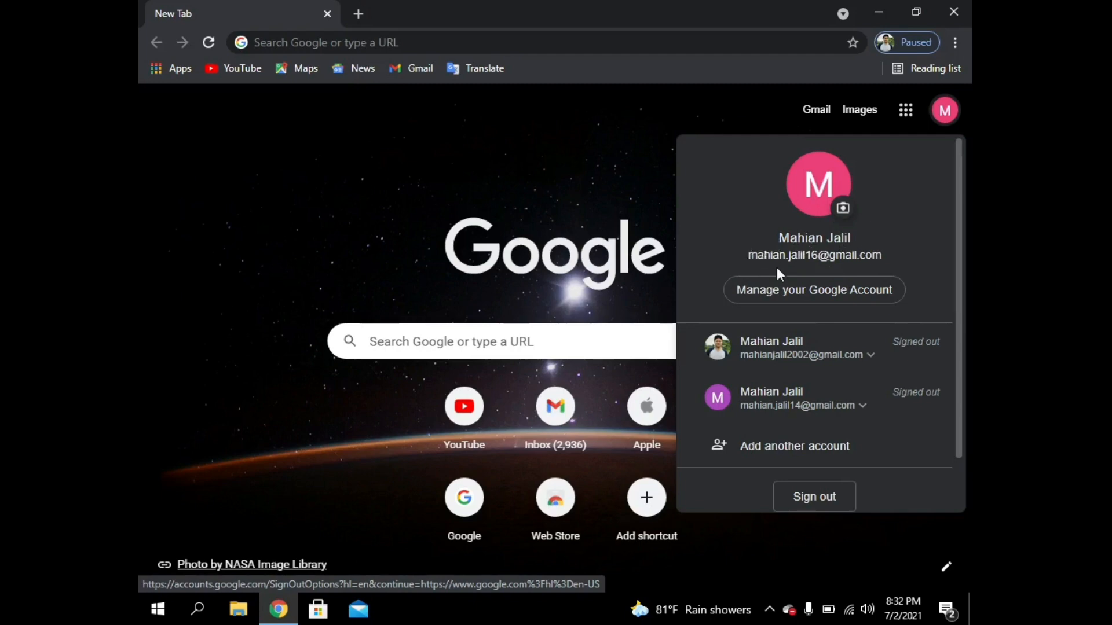
Sign out, choose the Gmail account again and enter a password that Google rejects as wrong
{"action": "left_click", "coordinate": [813, 497]}
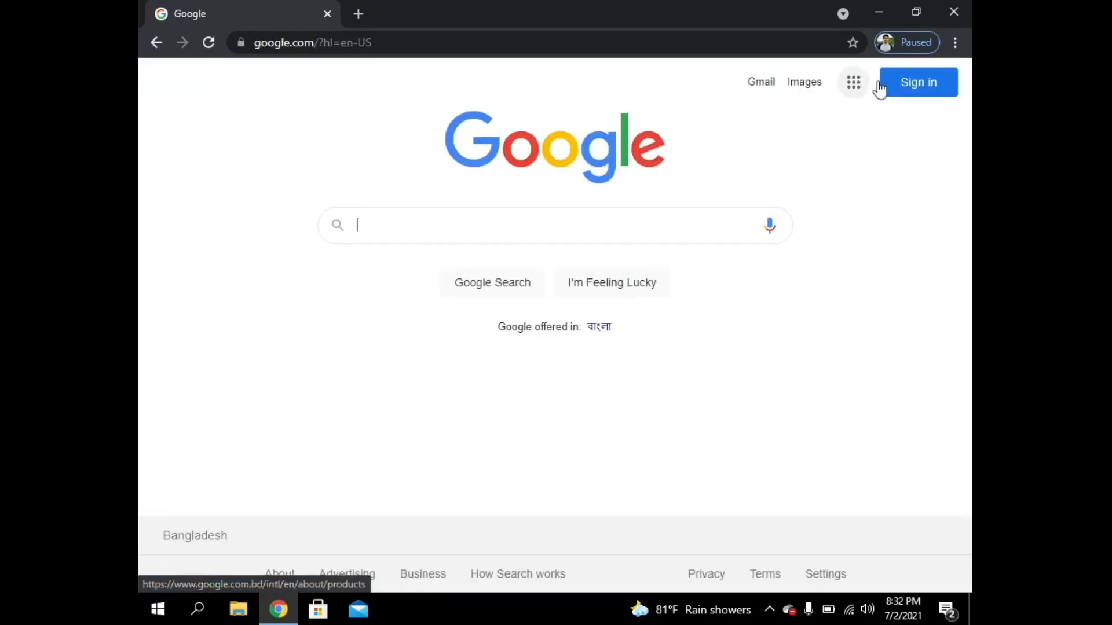
{"action": "left_click", "coordinate": [918, 82]}
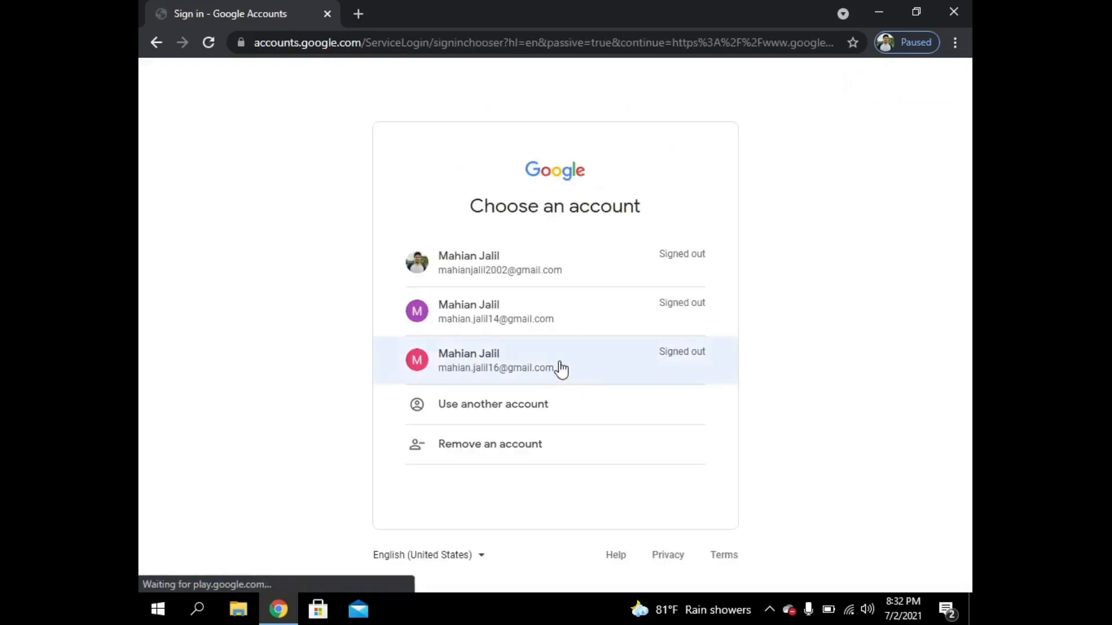
{"action": "mouse_move", "coordinate": [504, 333]}
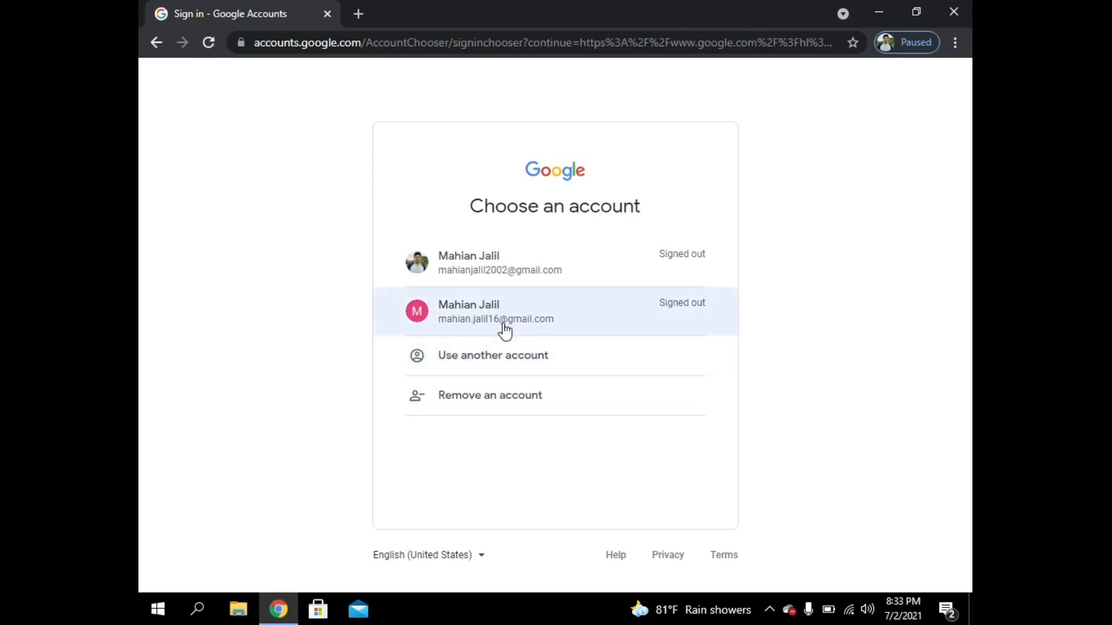
{"action": "left_click", "coordinate": [495, 311]}
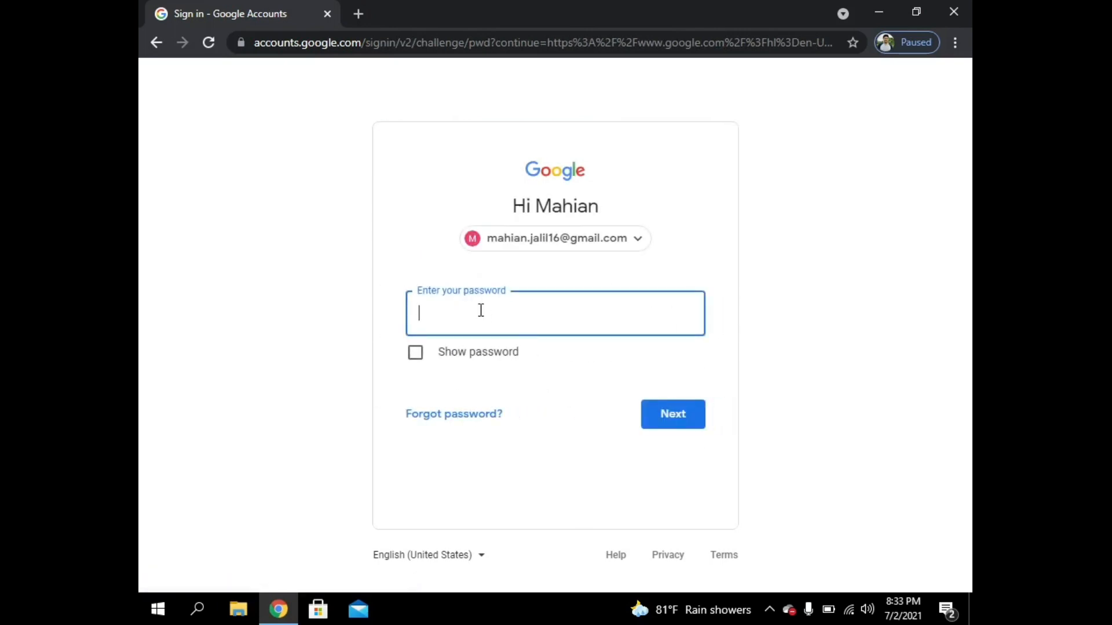
{"action": "type", "text": "password"}
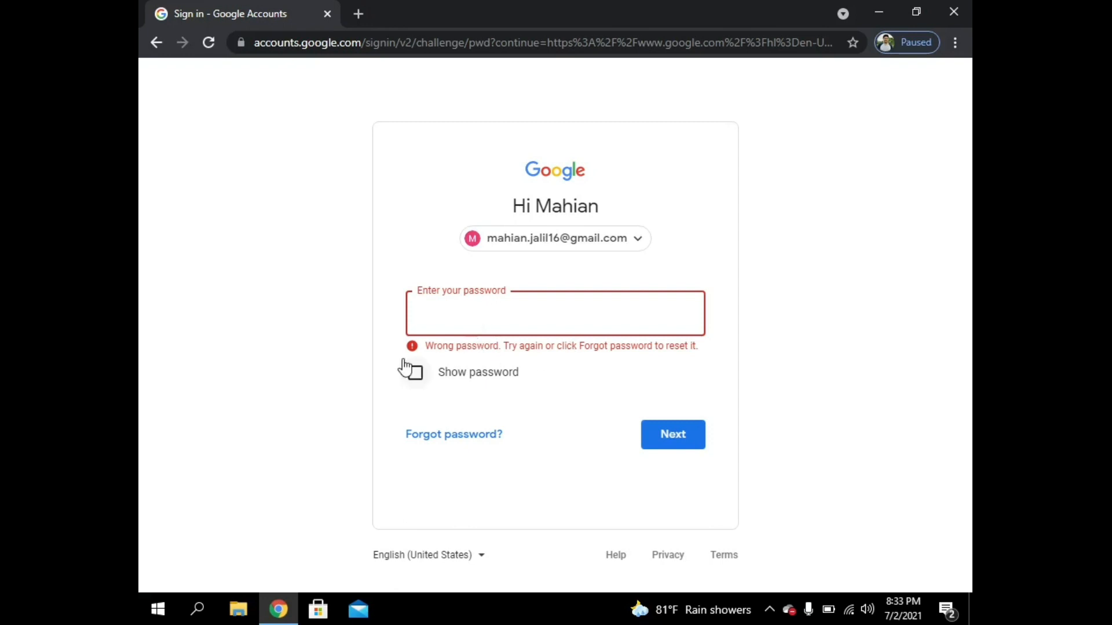
{"action": "mouse_move", "coordinate": [453, 435]}
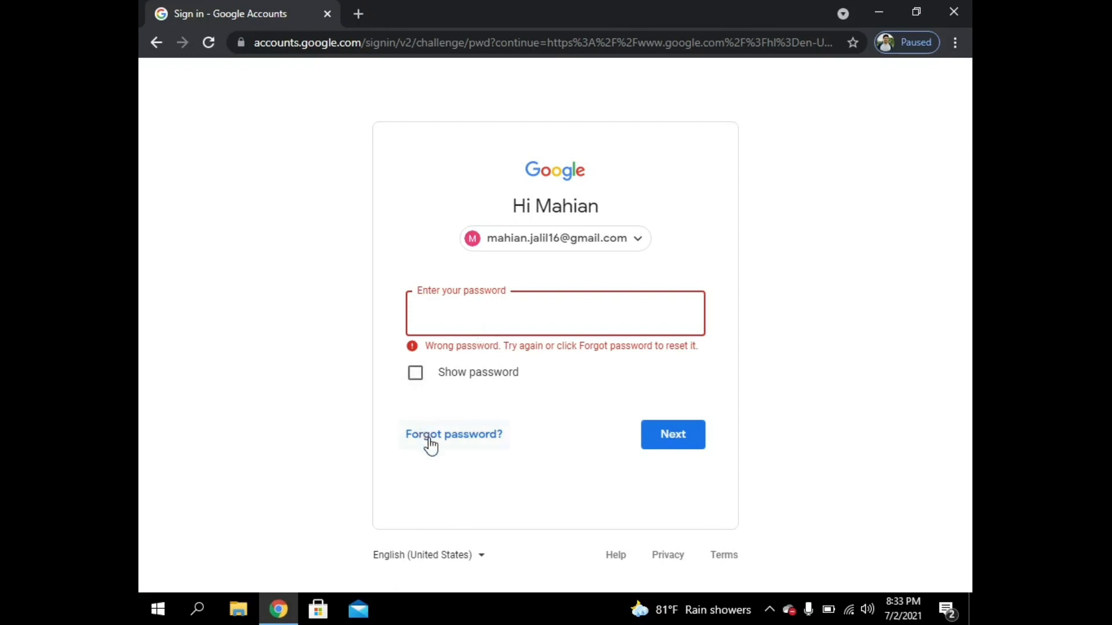
{"action": "left_click", "coordinate": [452, 434]}
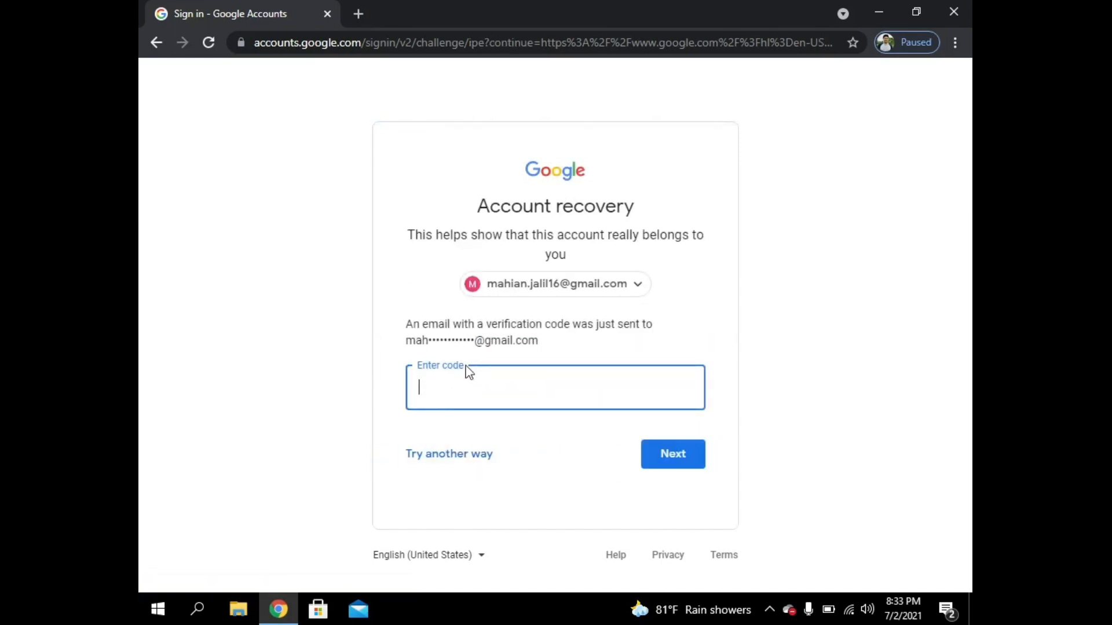
{"action": "mouse_move", "coordinate": [454, 354]}
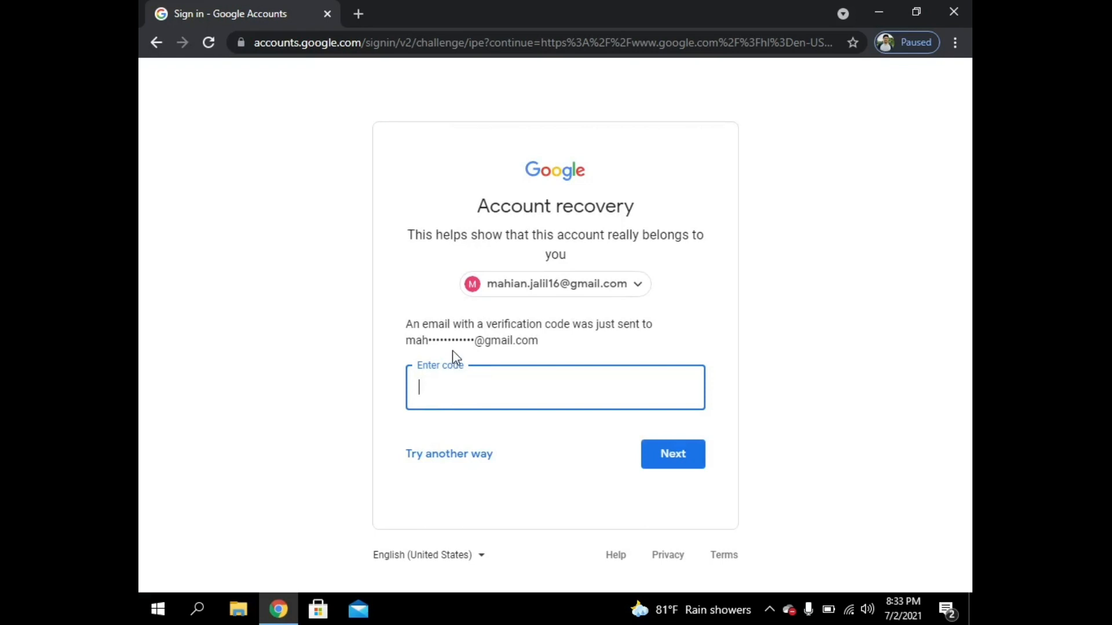
{"action": "mouse_move", "coordinate": [429, 383]}
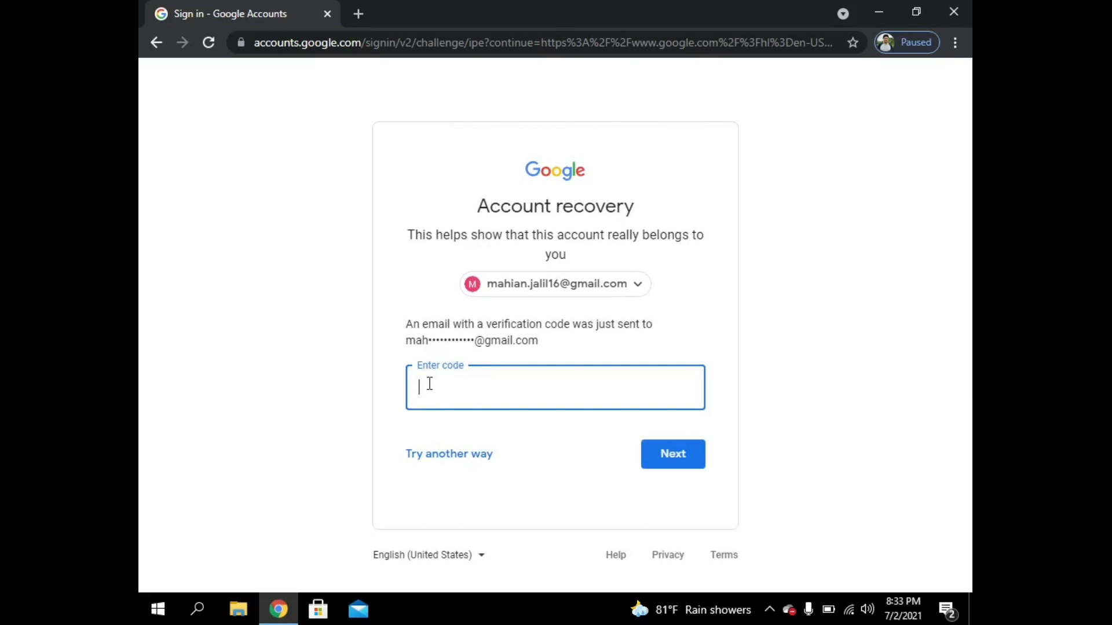
{"action": "mouse_move", "coordinate": [434, 358]}
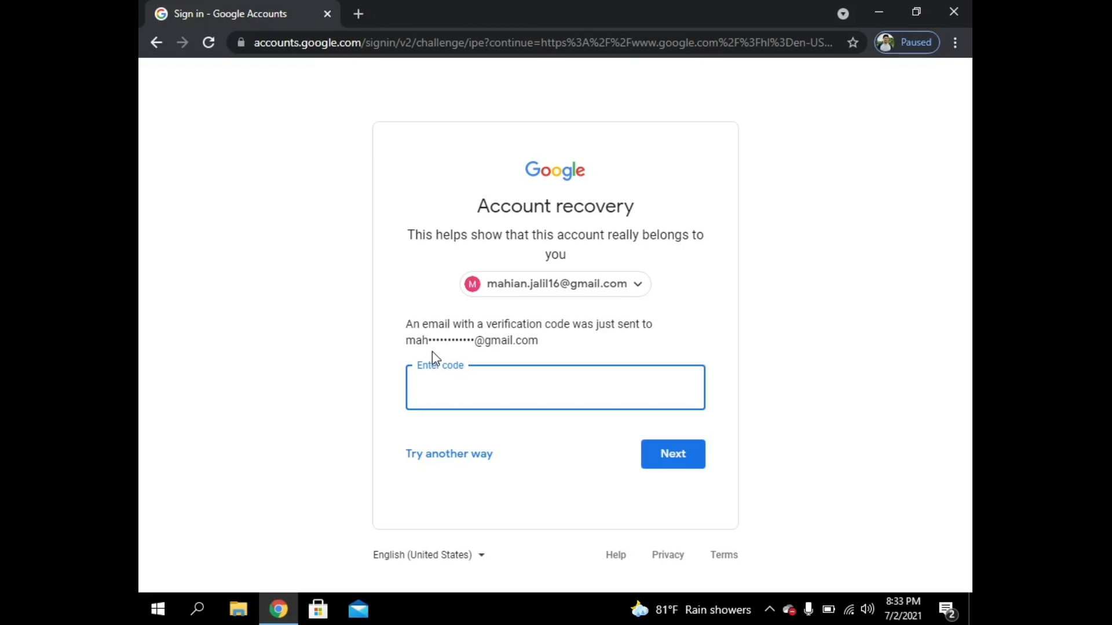
{"action": "left_click", "coordinate": [555, 386]}
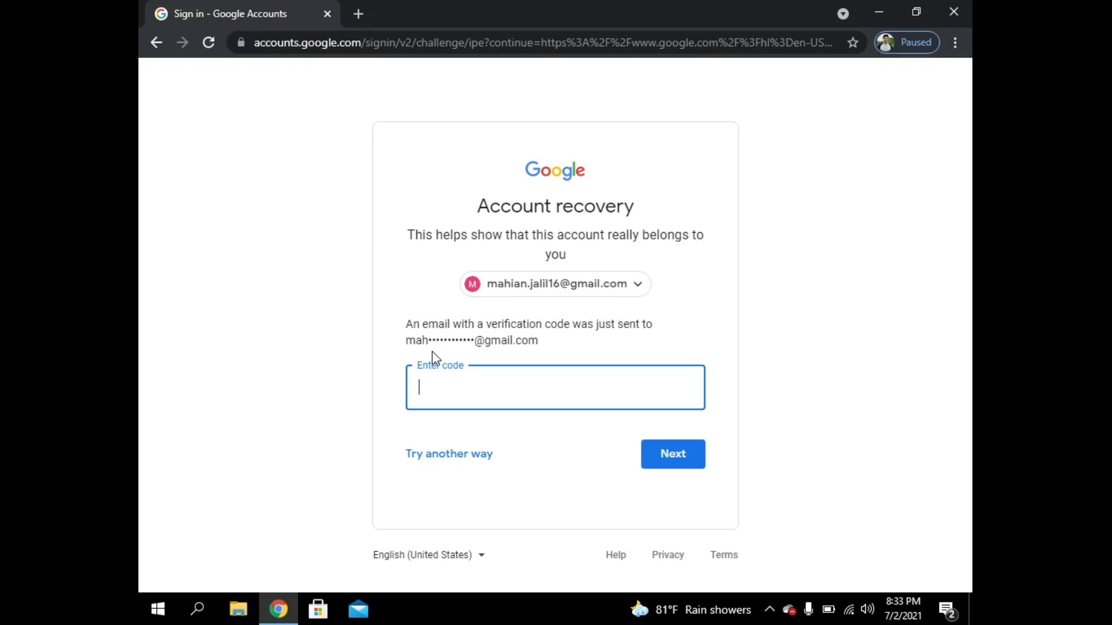
{"action": "mouse_move", "coordinate": [531, 417]}
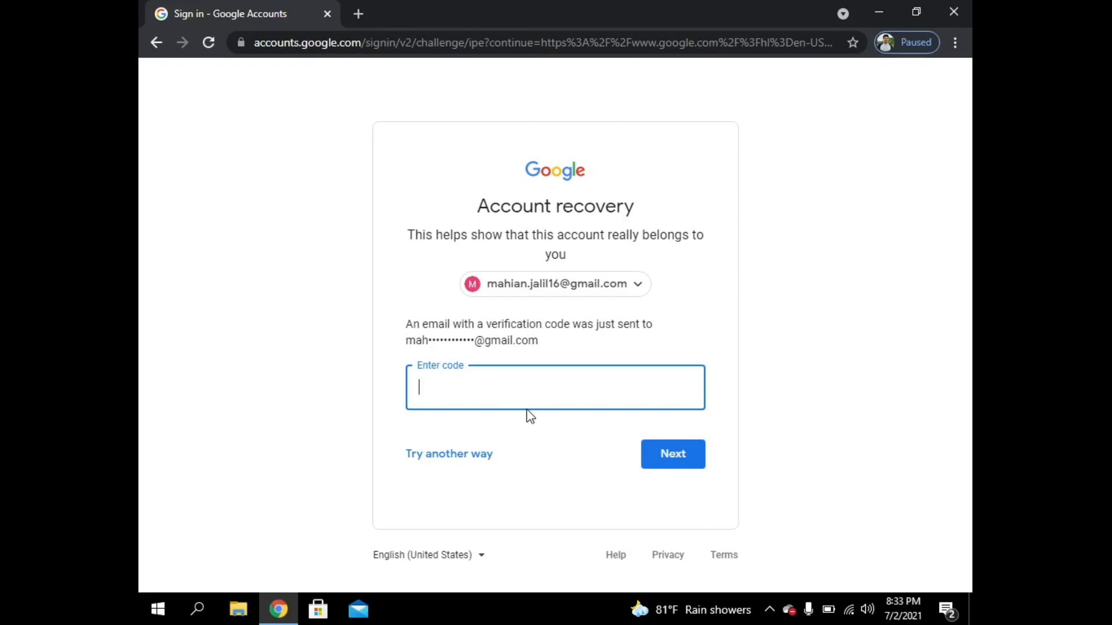
{"action": "mouse_move", "coordinate": [525, 407]}
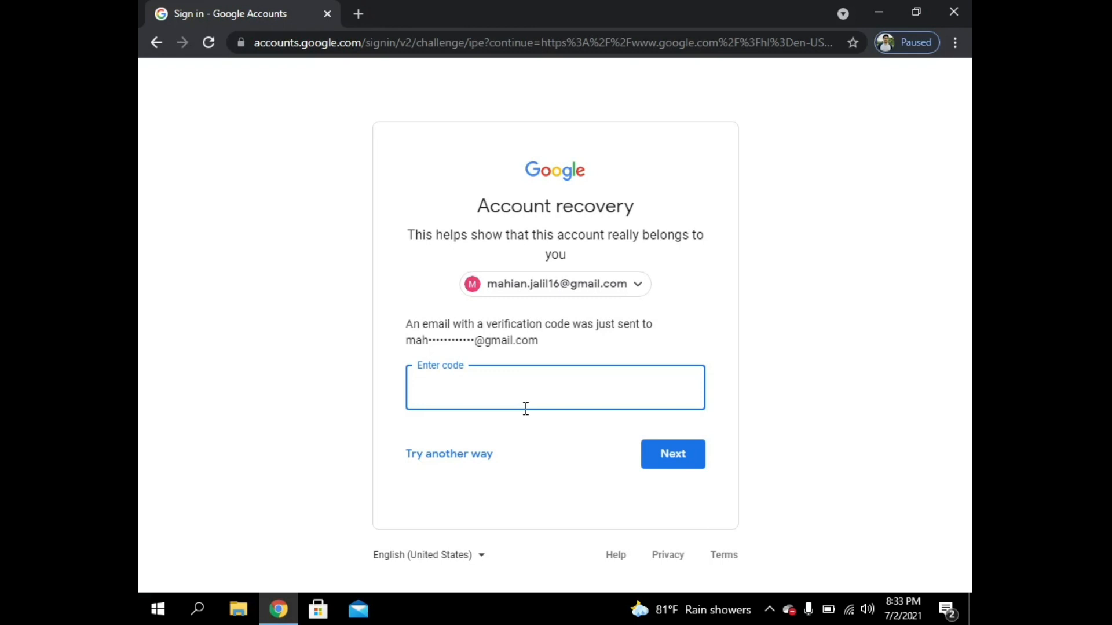
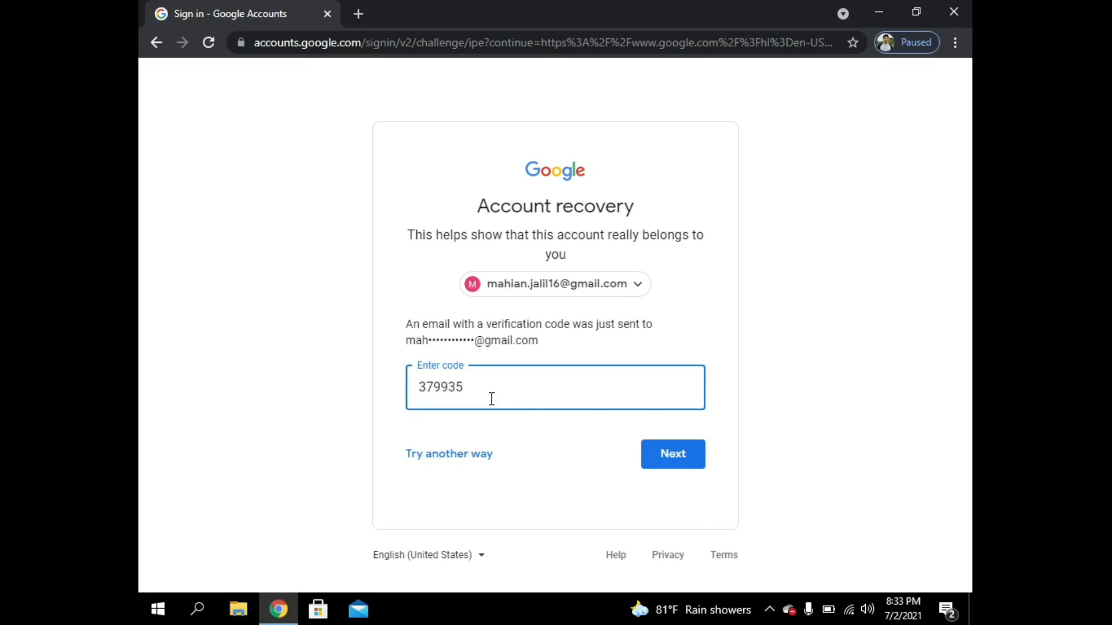
{"action": "mouse_move", "coordinate": [485, 345]}
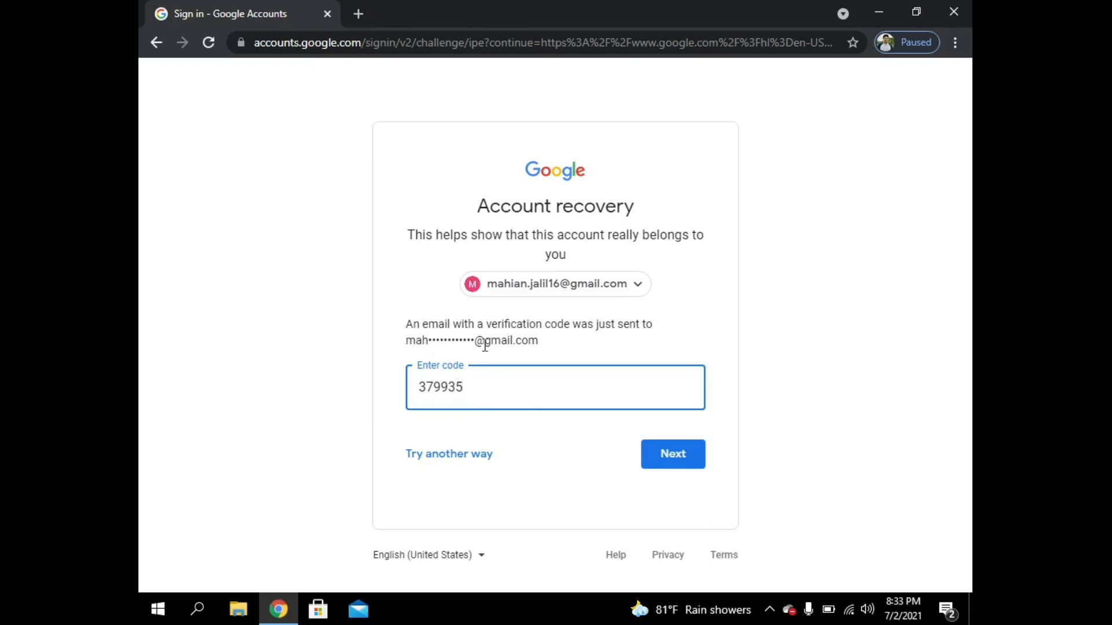
{"action": "mouse_move", "coordinate": [778, 483]}
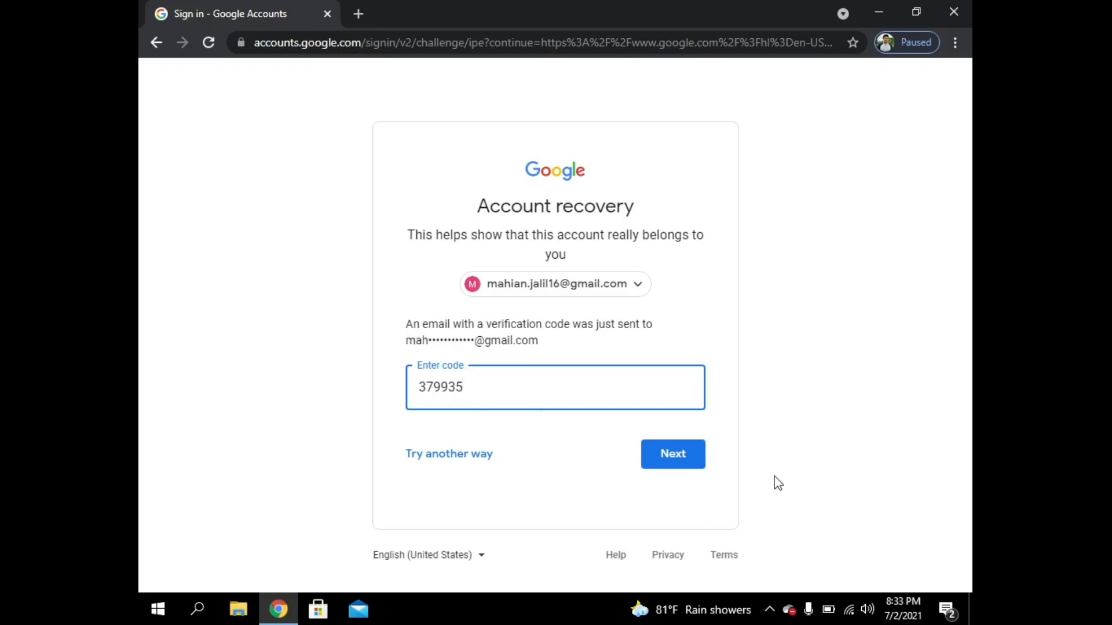
{"action": "left_click", "coordinate": [672, 454]}
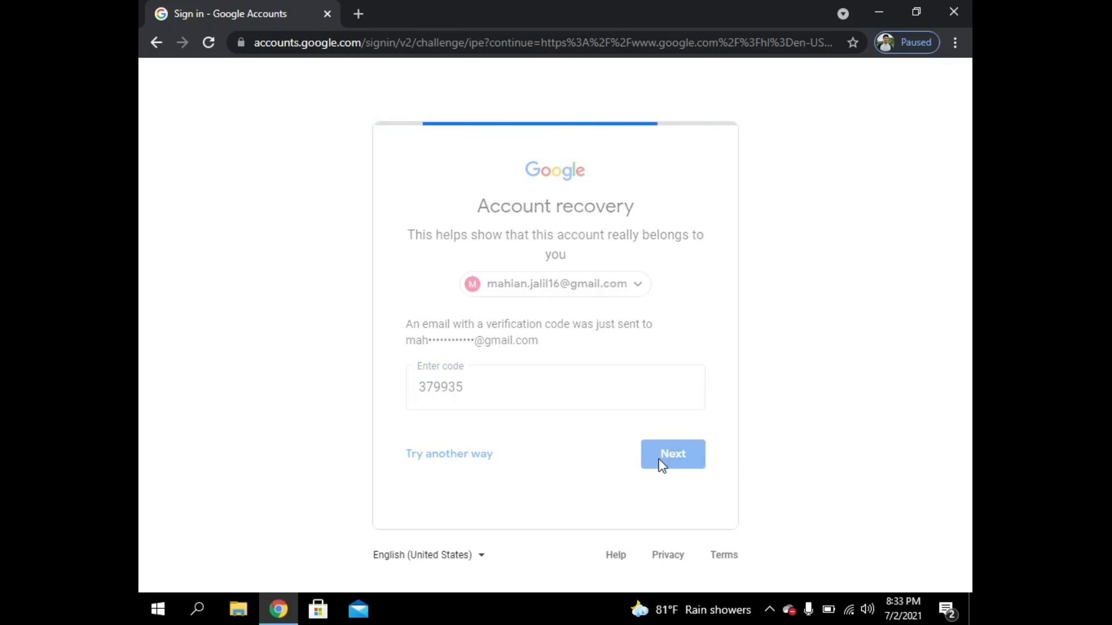
{"action": "left_click", "coordinate": [672, 454]}
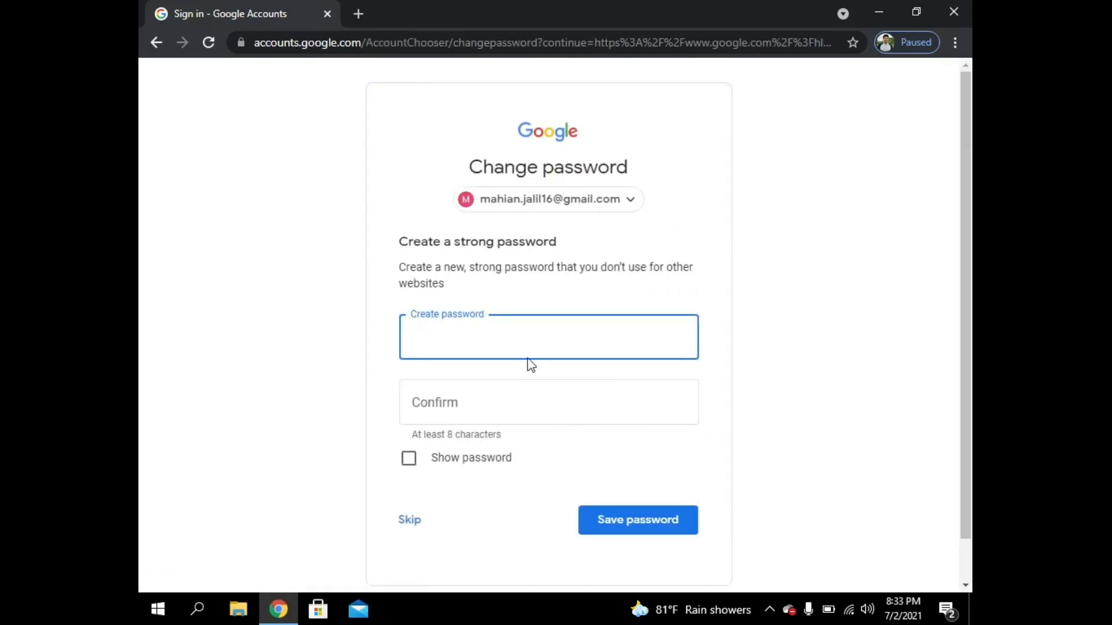
{"action": "mouse_move", "coordinate": [453, 331]}
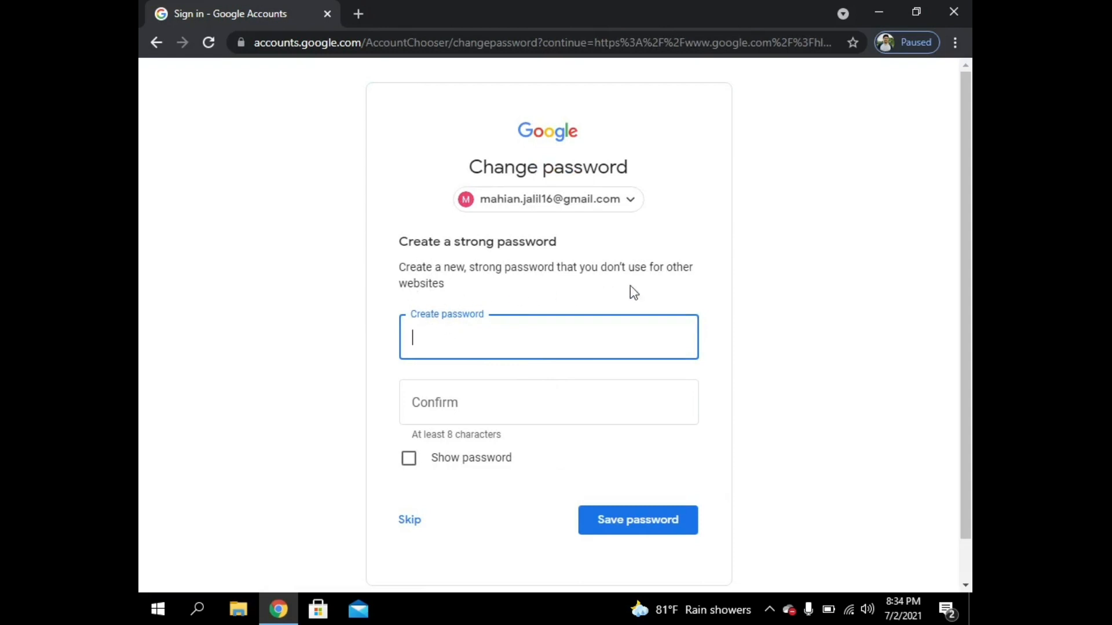
{"action": "mouse_move", "coordinate": [400, 326]}
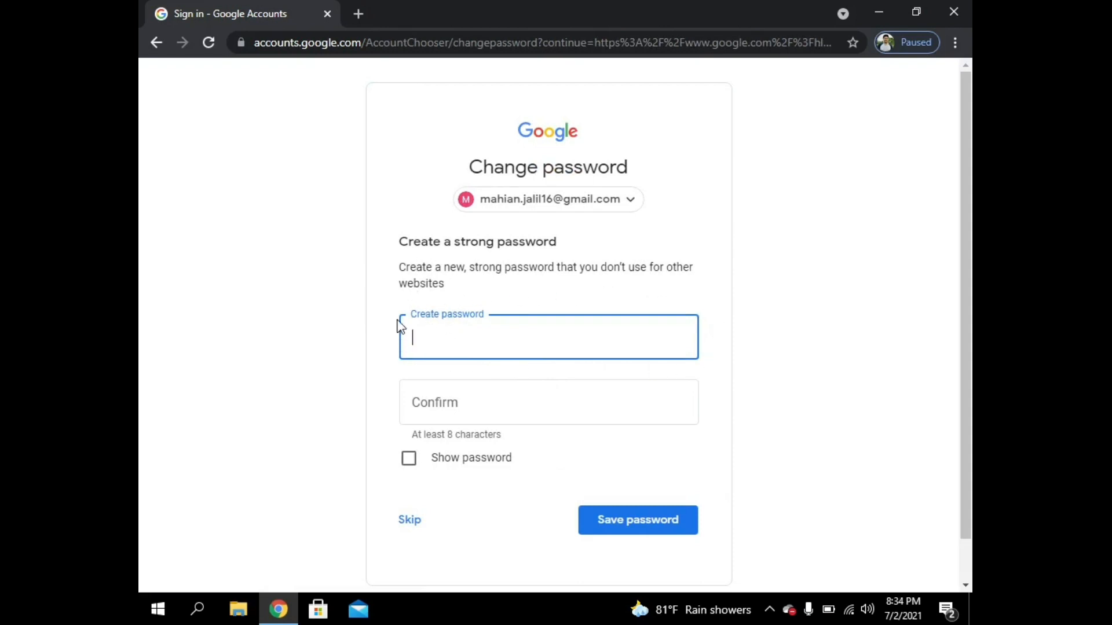
{"action": "mouse_move", "coordinate": [528, 320]}
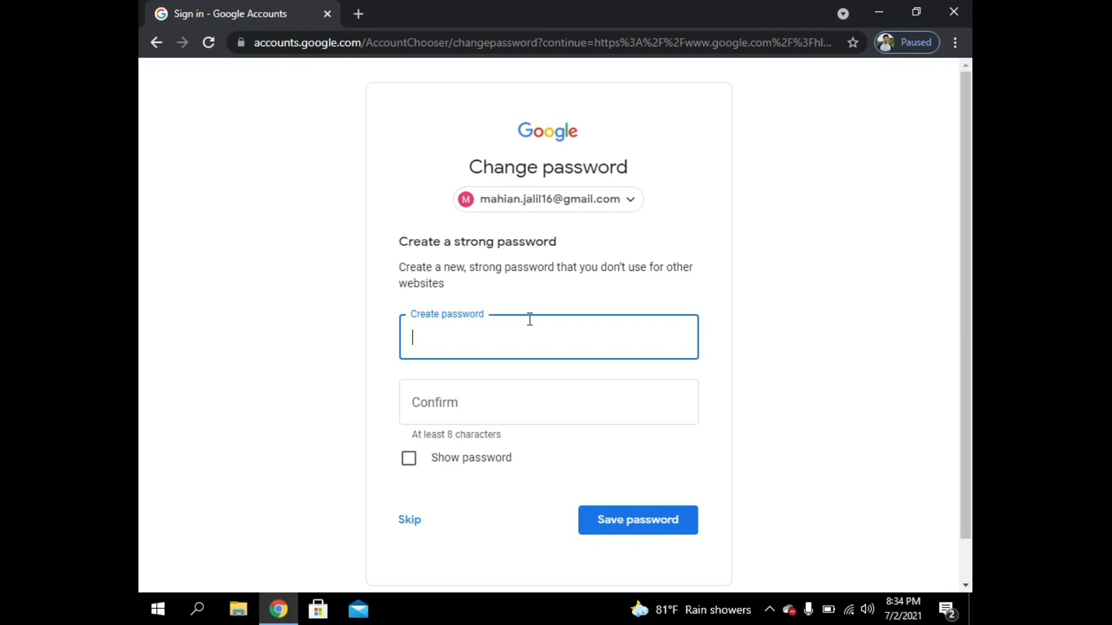
{"action": "mouse_move", "coordinate": [575, 357]}
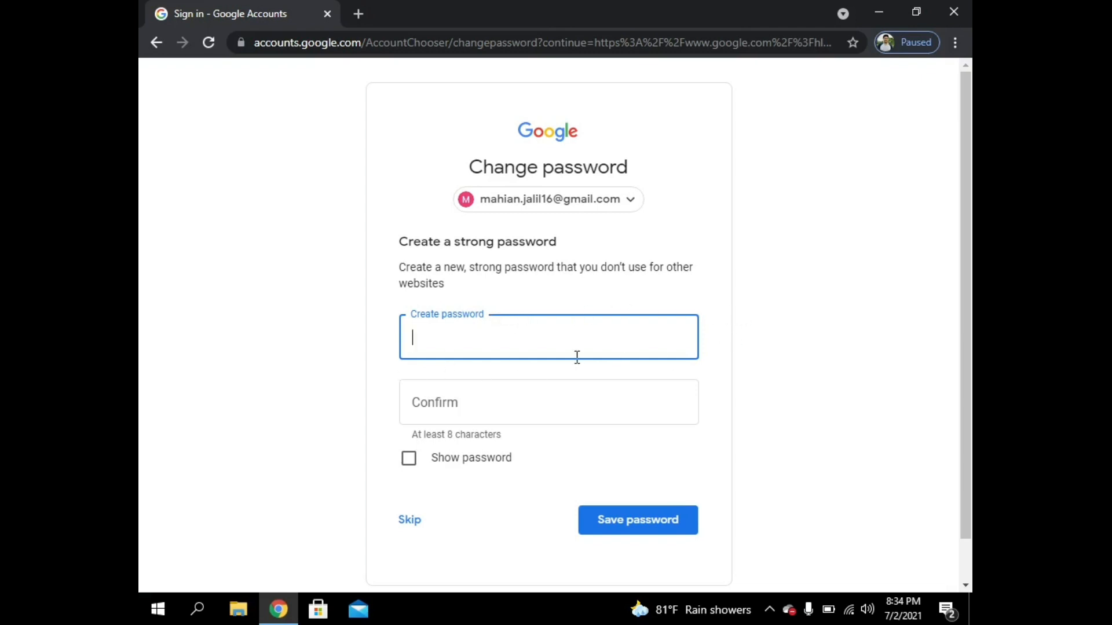
{"action": "mouse_move", "coordinate": [497, 352]}
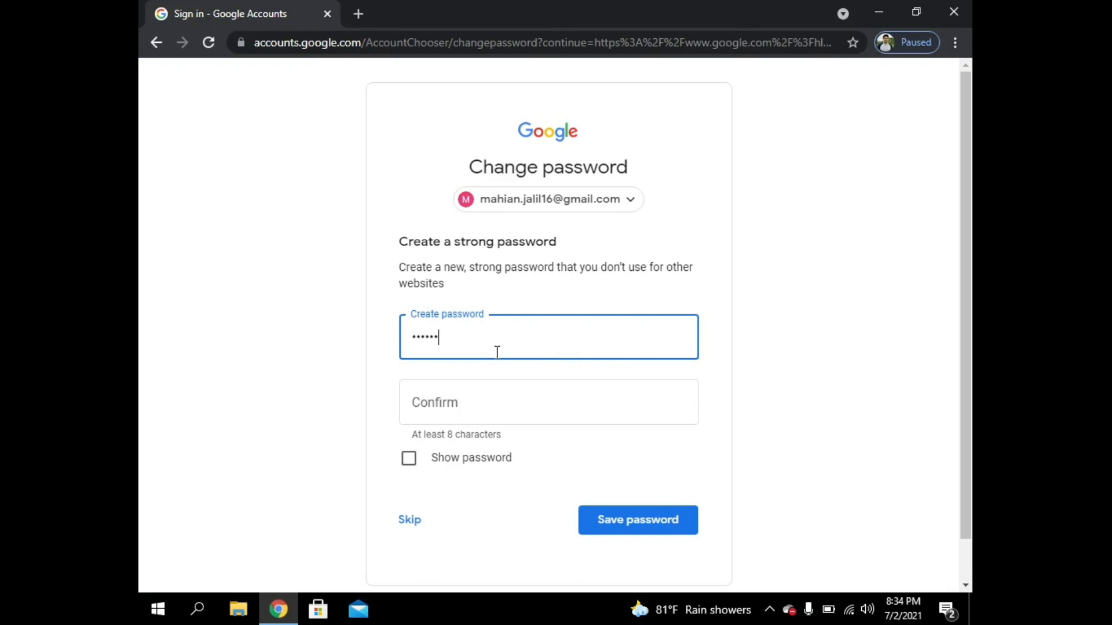
Enter the new eight-character password, confirm it and save the change
{"action": "type", "text": "••"}
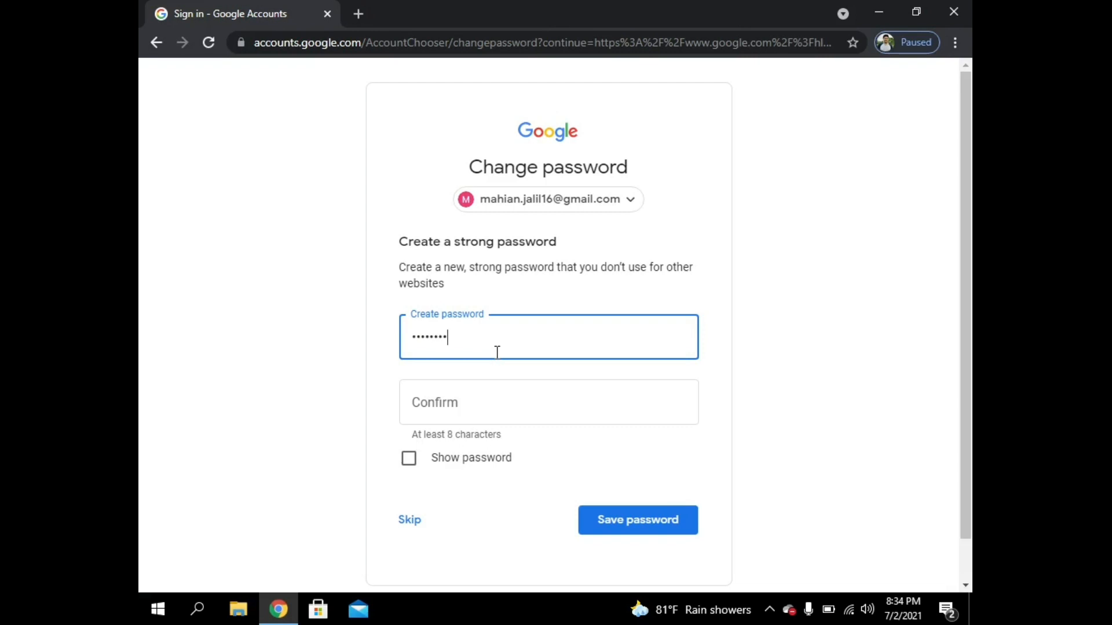
{"action": "left_click", "coordinate": [548, 402]}
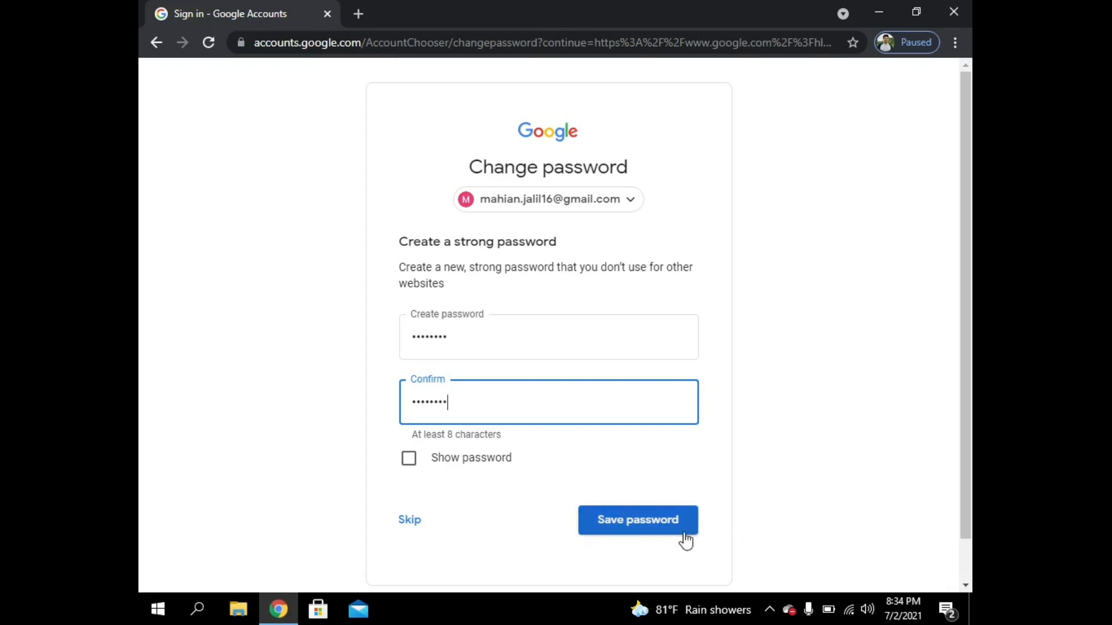
{"action": "mouse_move", "coordinate": [672, 531]}
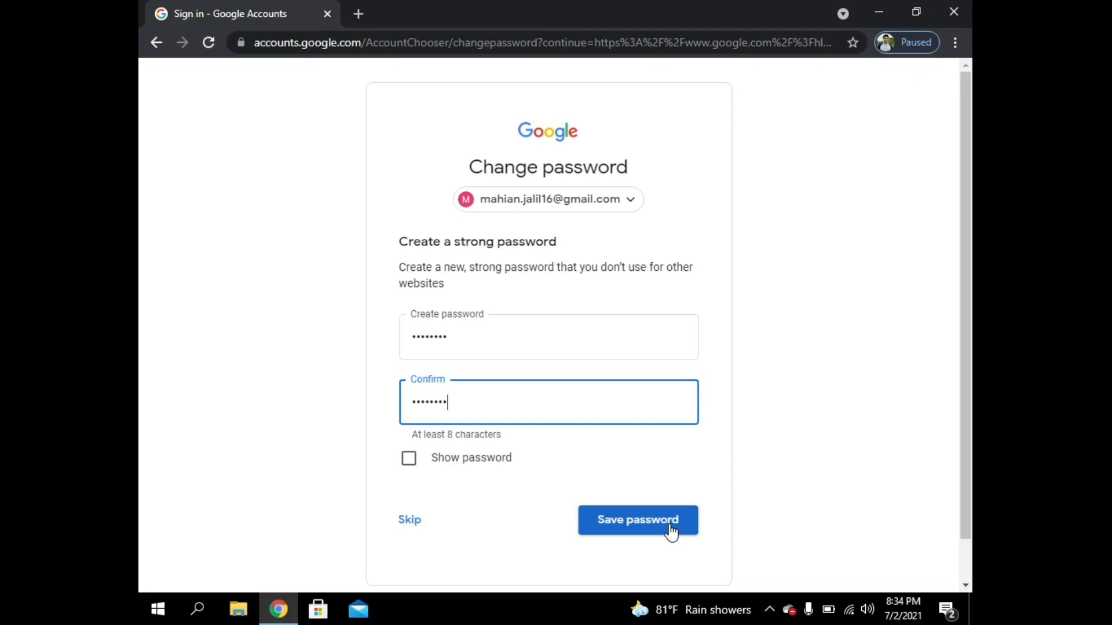
{"action": "mouse_move", "coordinate": [646, 528]}
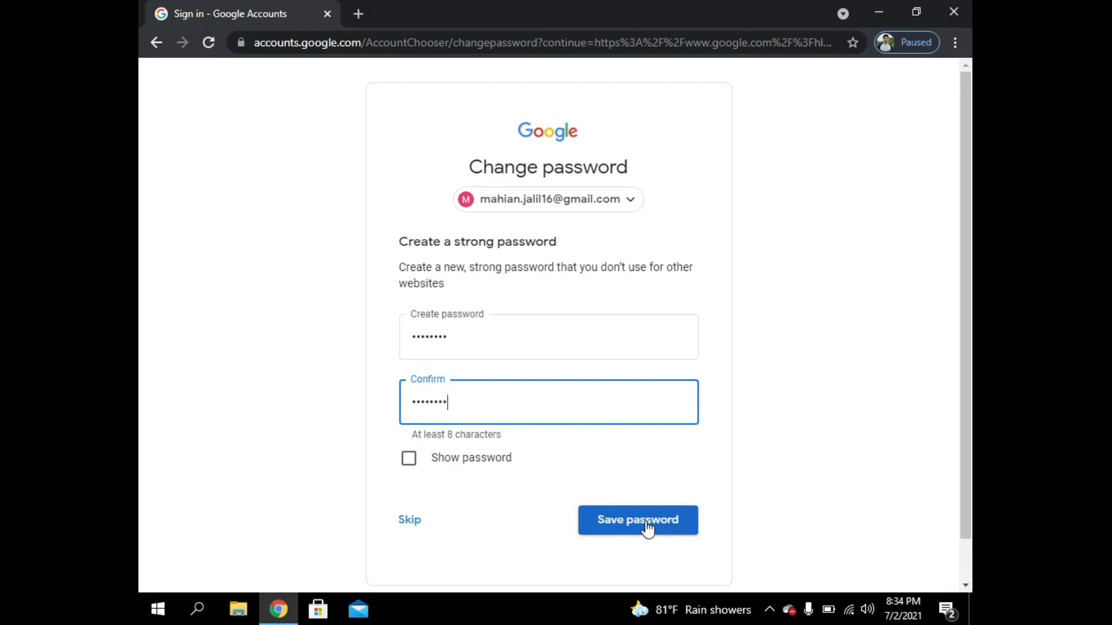
{"action": "left_click", "coordinate": [635, 520]}
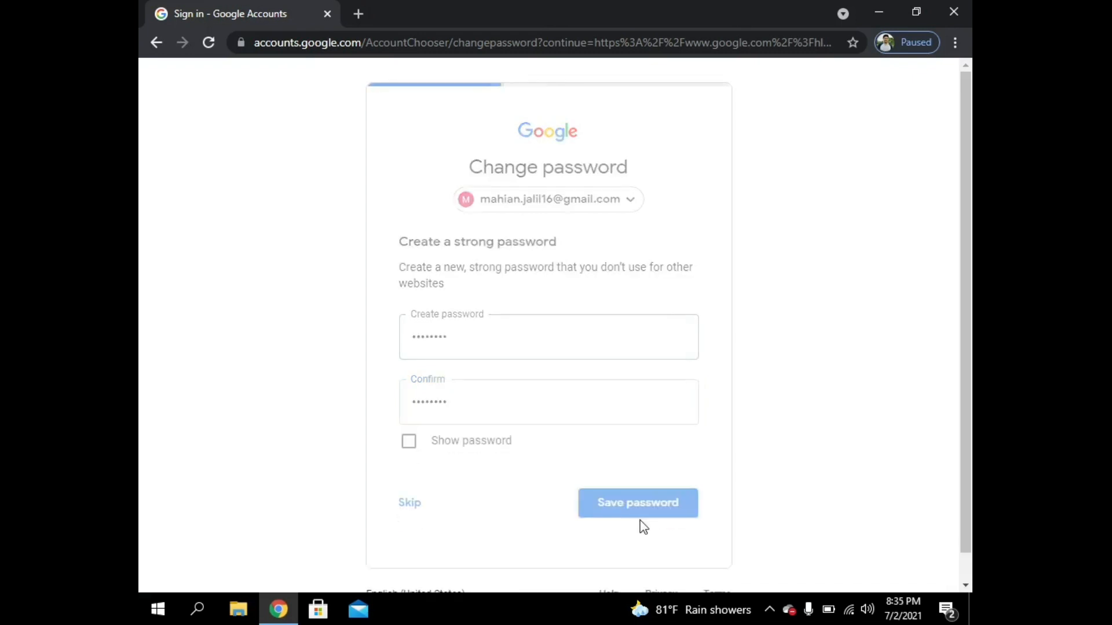
{"action": "left_click", "coordinate": [637, 502]}
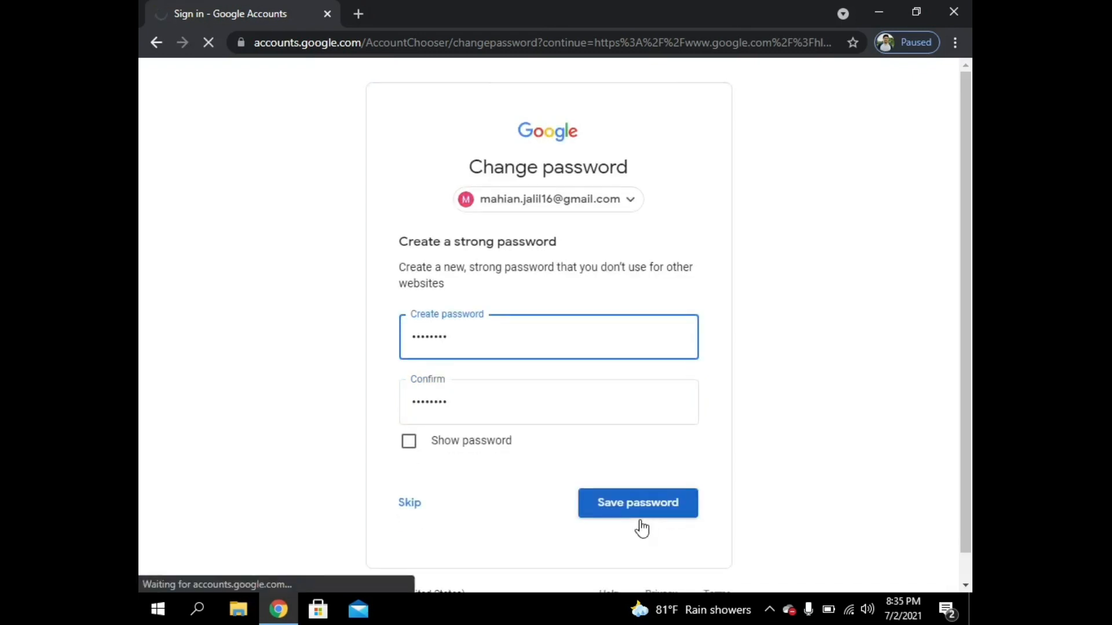
On the Security Checkup page, check the signed-in account in the avatar menu and close it
{"action": "left_click", "coordinate": [637, 502]}
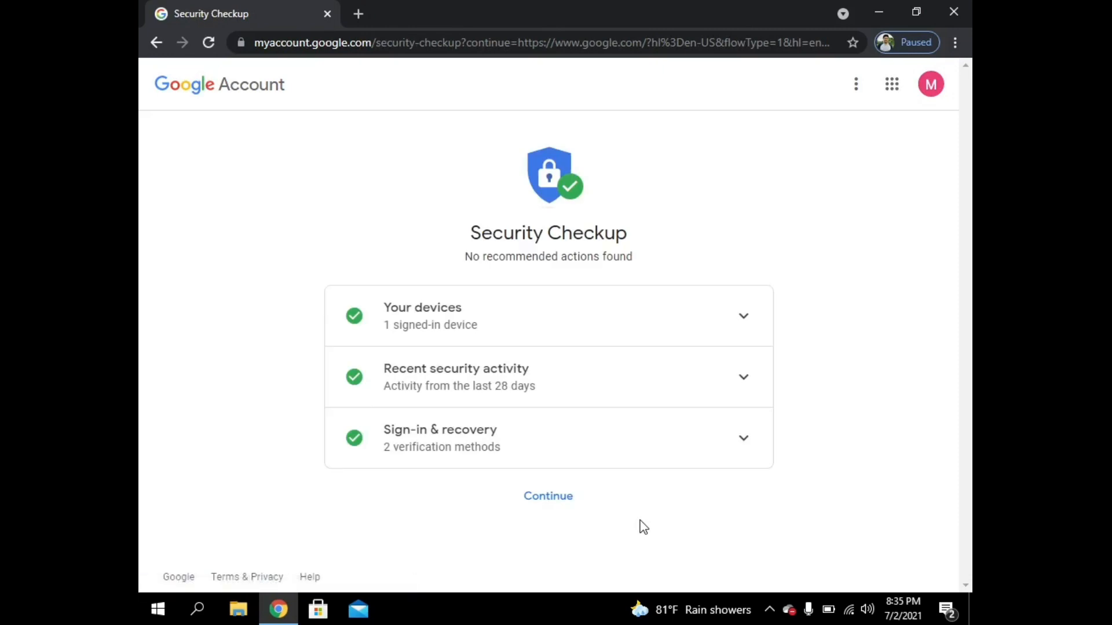
{"action": "mouse_move", "coordinate": [579, 253]}
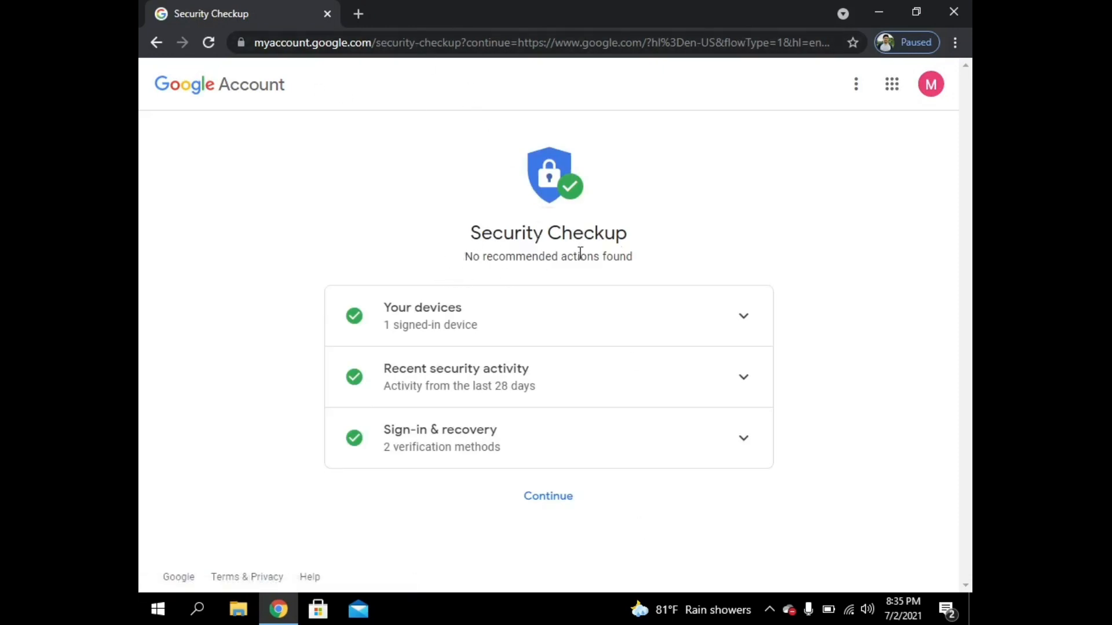
{"action": "left_click", "coordinate": [930, 83]}
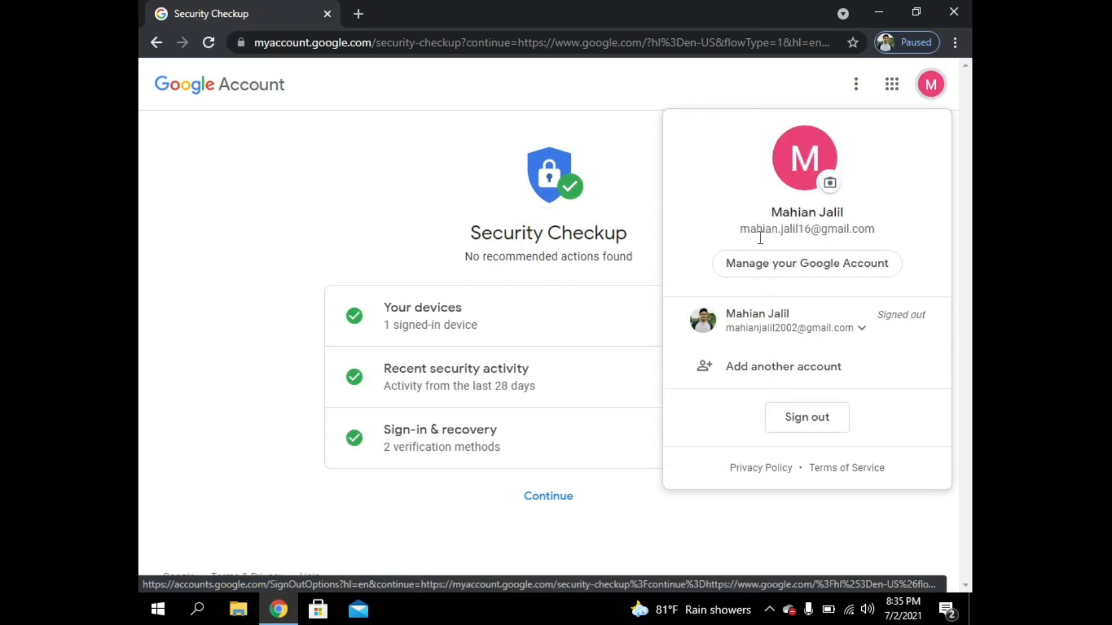
{"action": "mouse_move", "coordinate": [652, 213]}
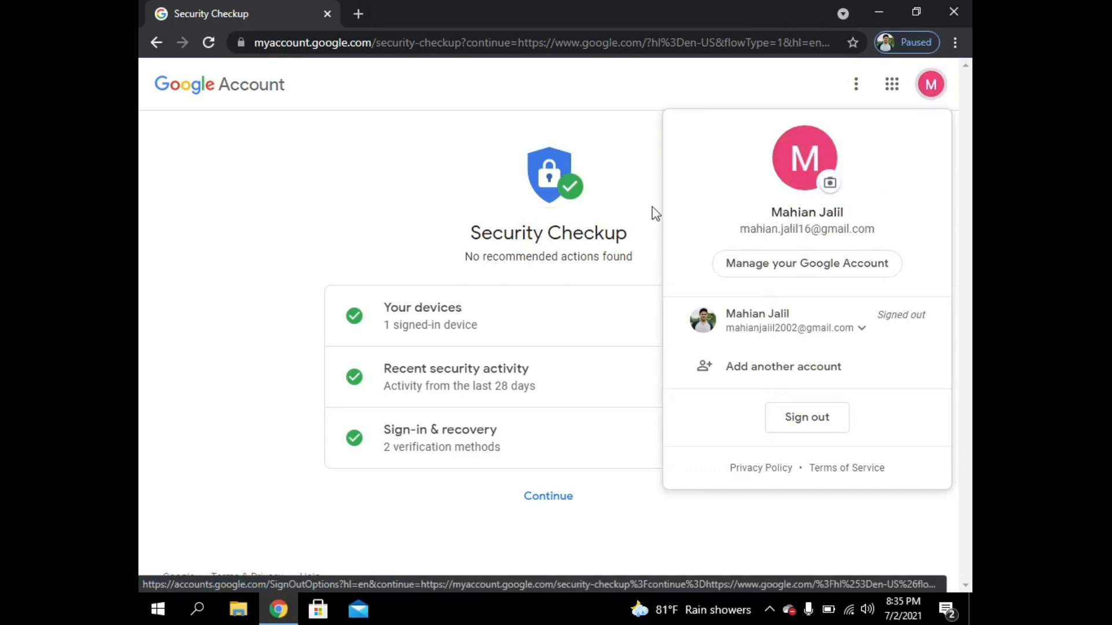
{"action": "left_click", "coordinate": [627, 210]}
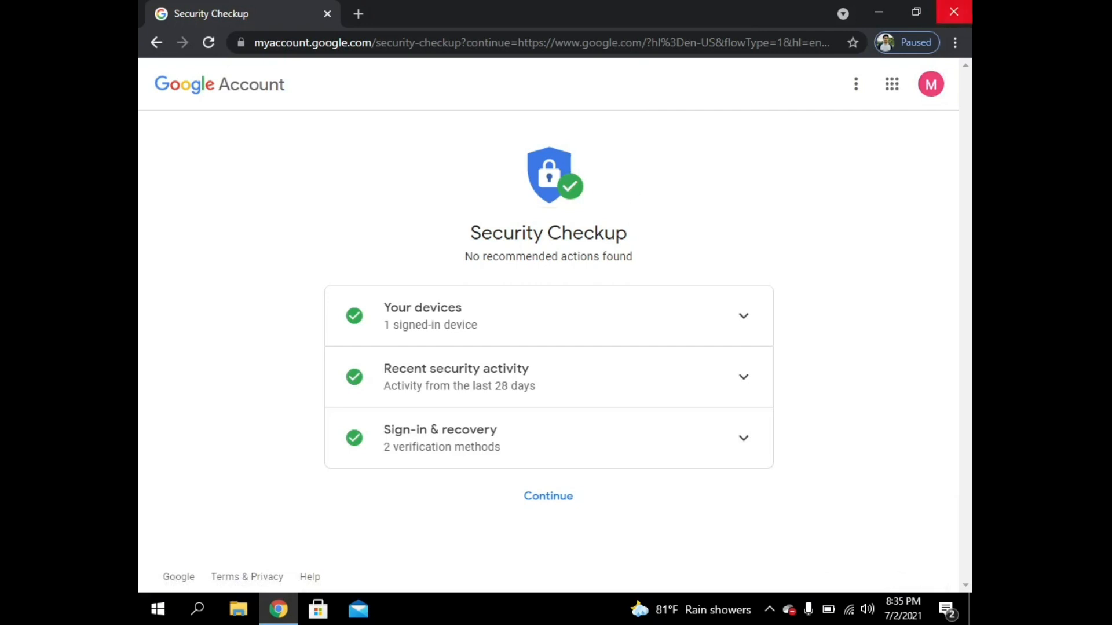
{"action": "mouse_move", "coordinate": [953, 12]}
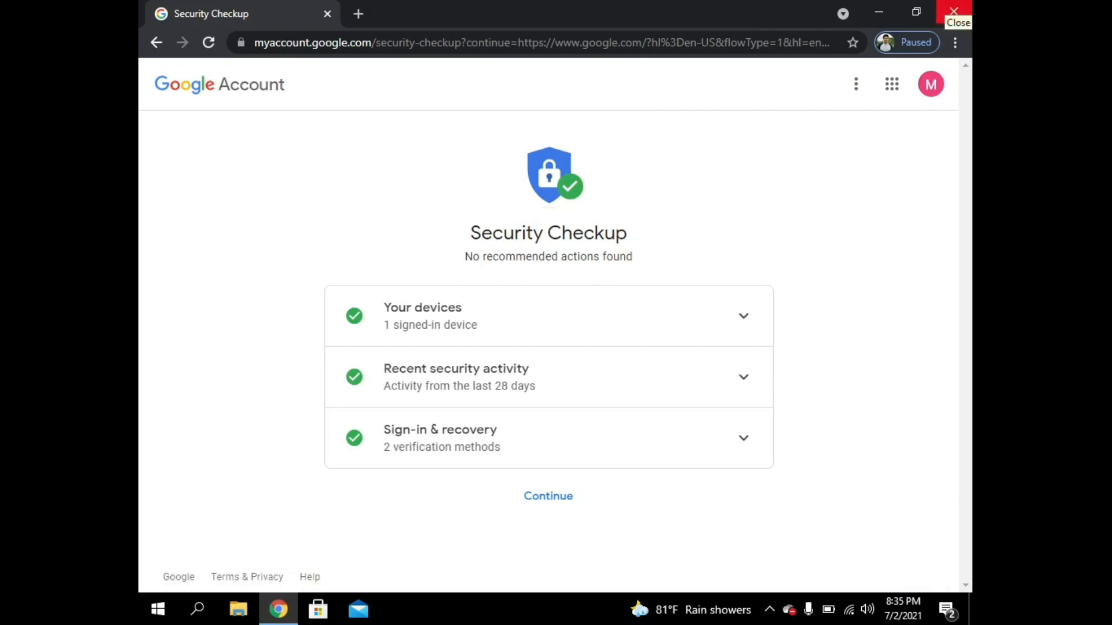